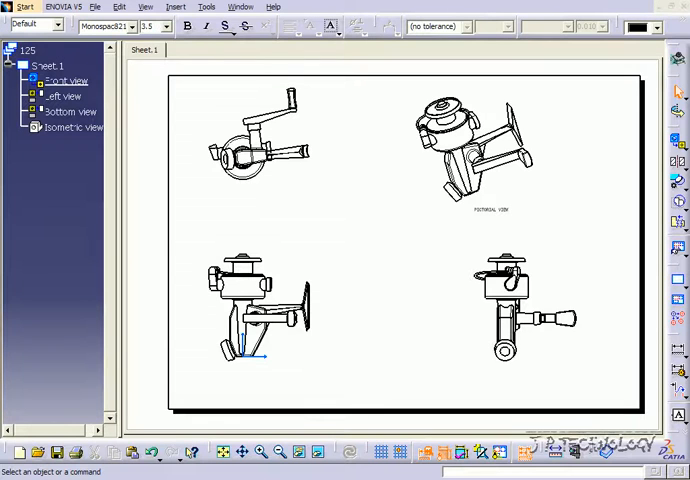
mouse_move(208, 28)
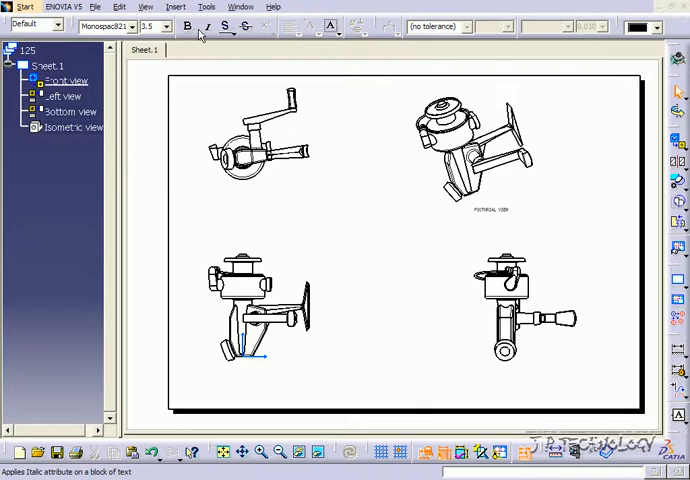
Activate the Front view of the reel so it can be detailed.
click(176, 8)
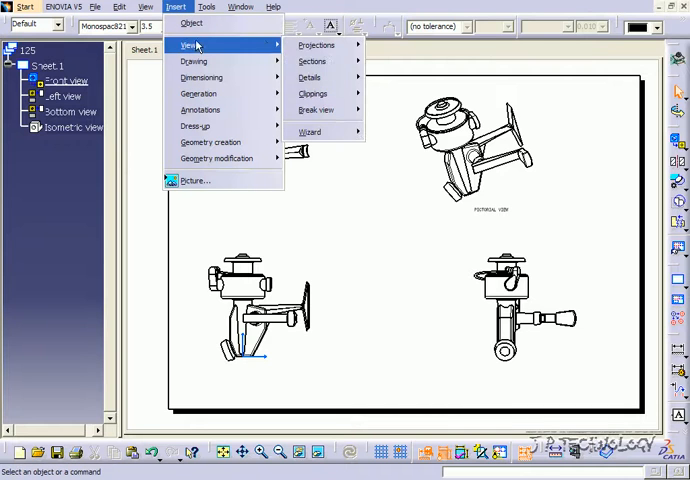
mouse_move(308, 76)
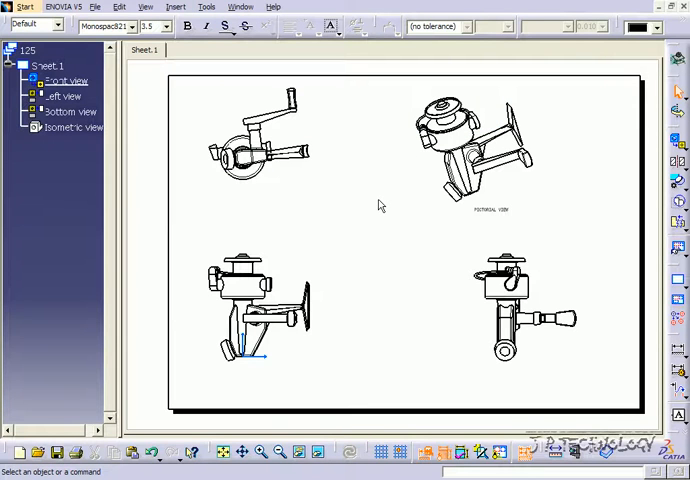
mouse_move(280, 228)
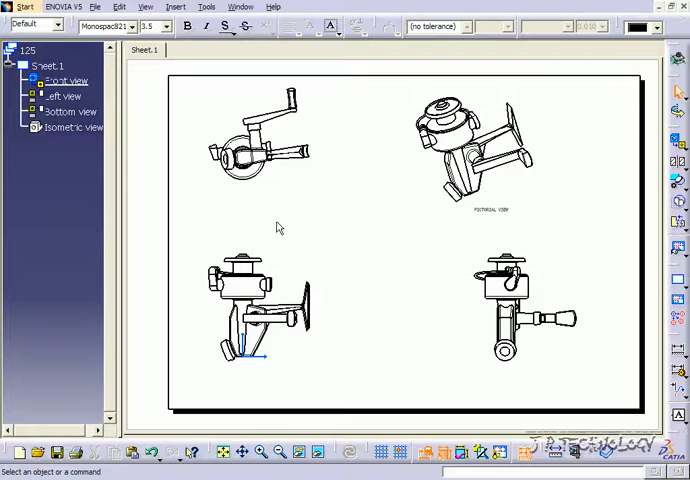
mouse_move(252, 220)
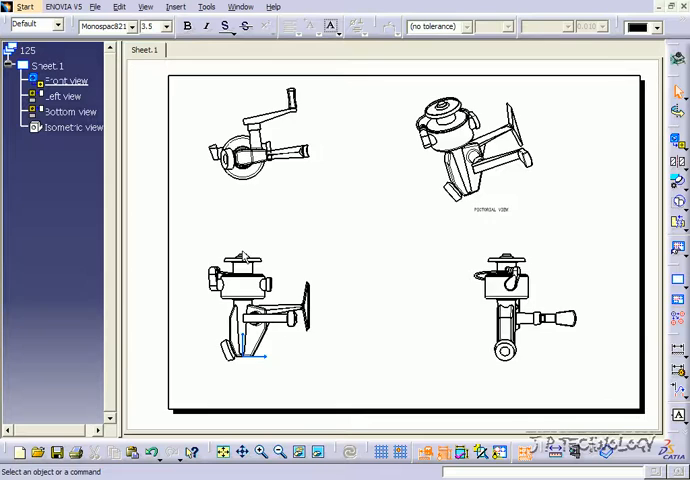
double_click(64, 80)
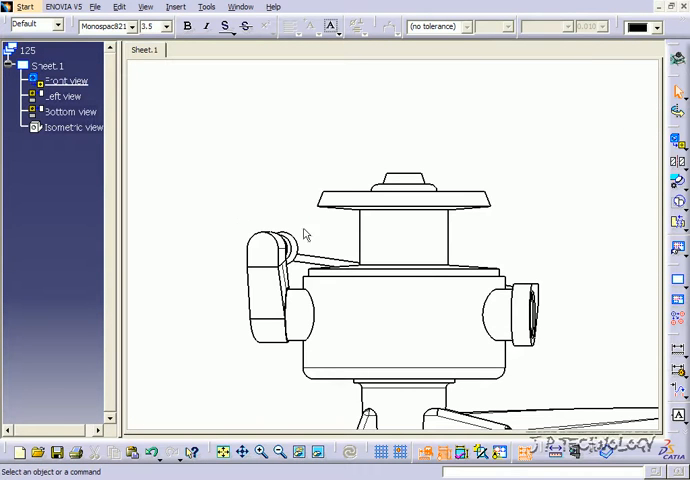
mouse_move(272, 200)
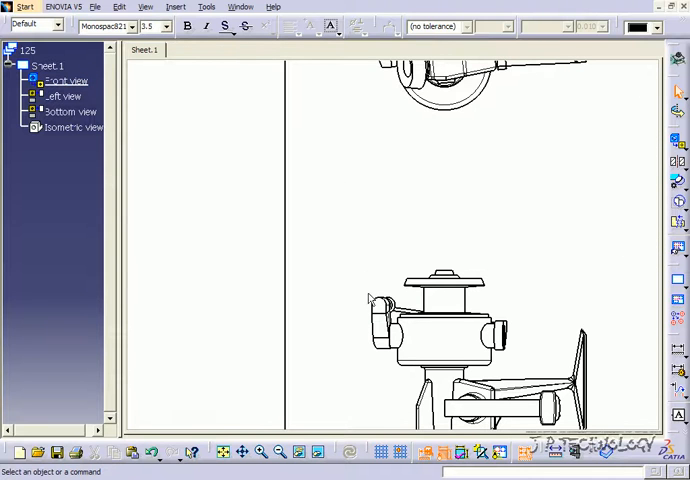
mouse_move(376, 286)
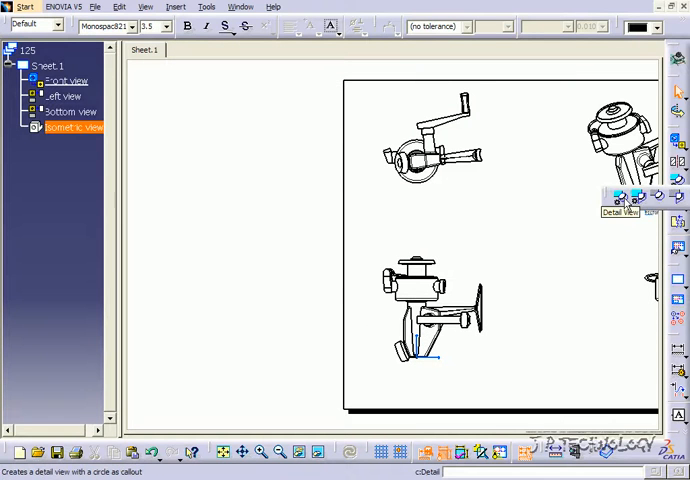
Start a Detail View with a circular callout around the knob at 2:1.
click(618, 196)
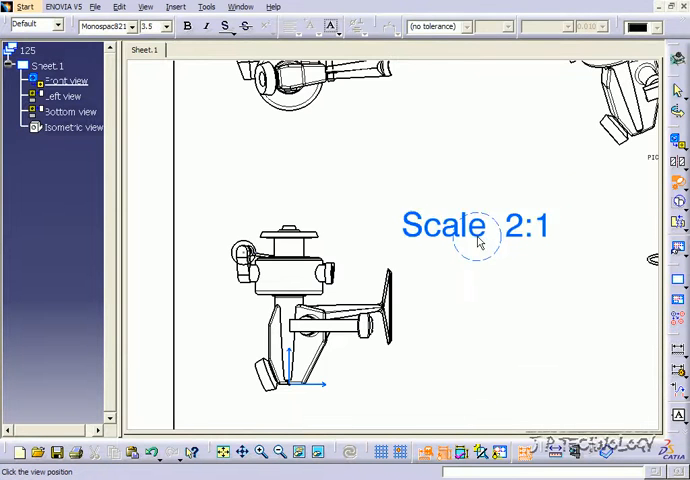
Place Detail A at 2:1 beside the front view with its callout circle on the reel.
drag(474, 224, 380, 204)
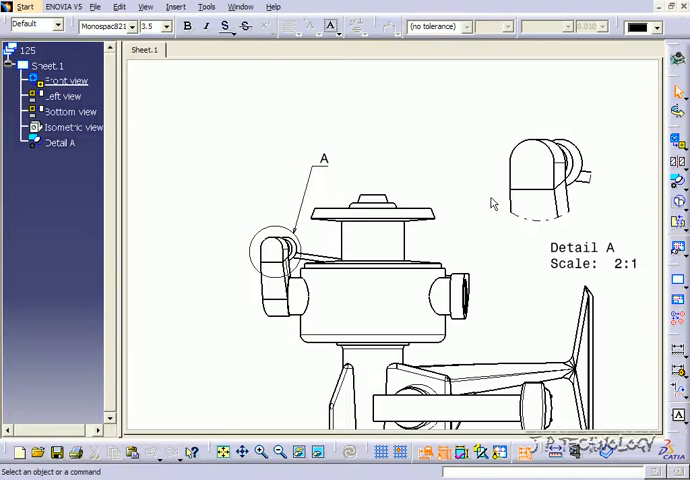
click(62, 144)
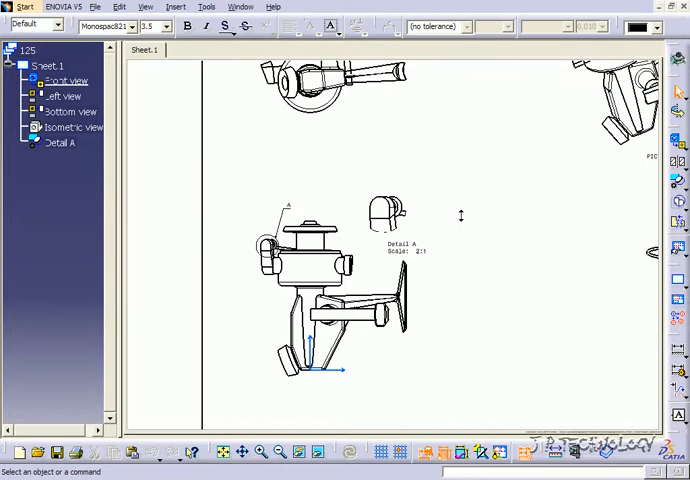
scroll(down, 3)
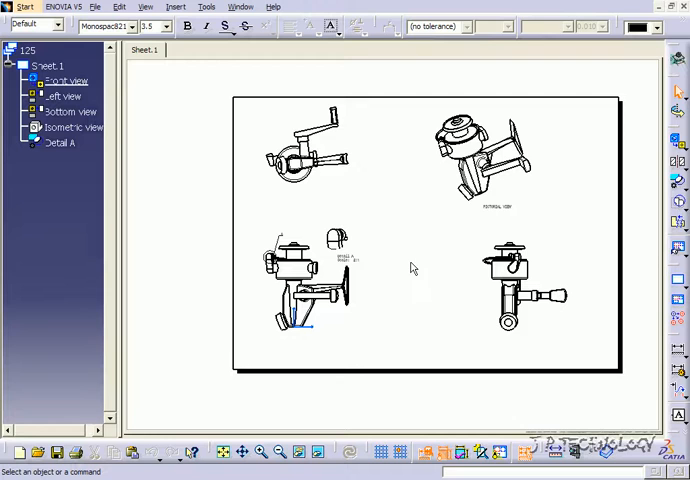
click(64, 80)
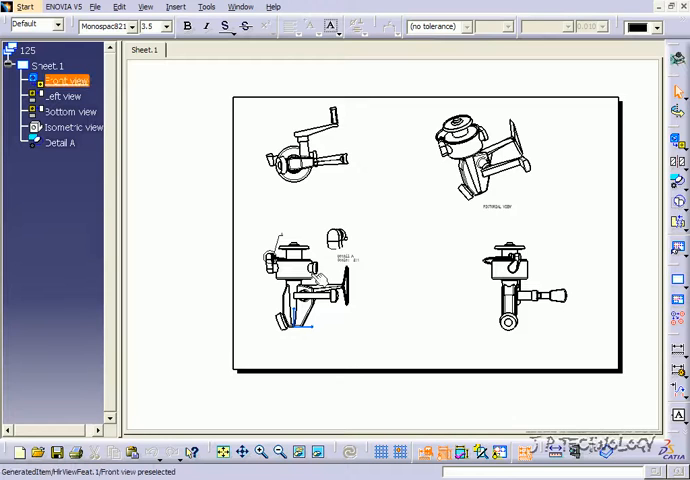